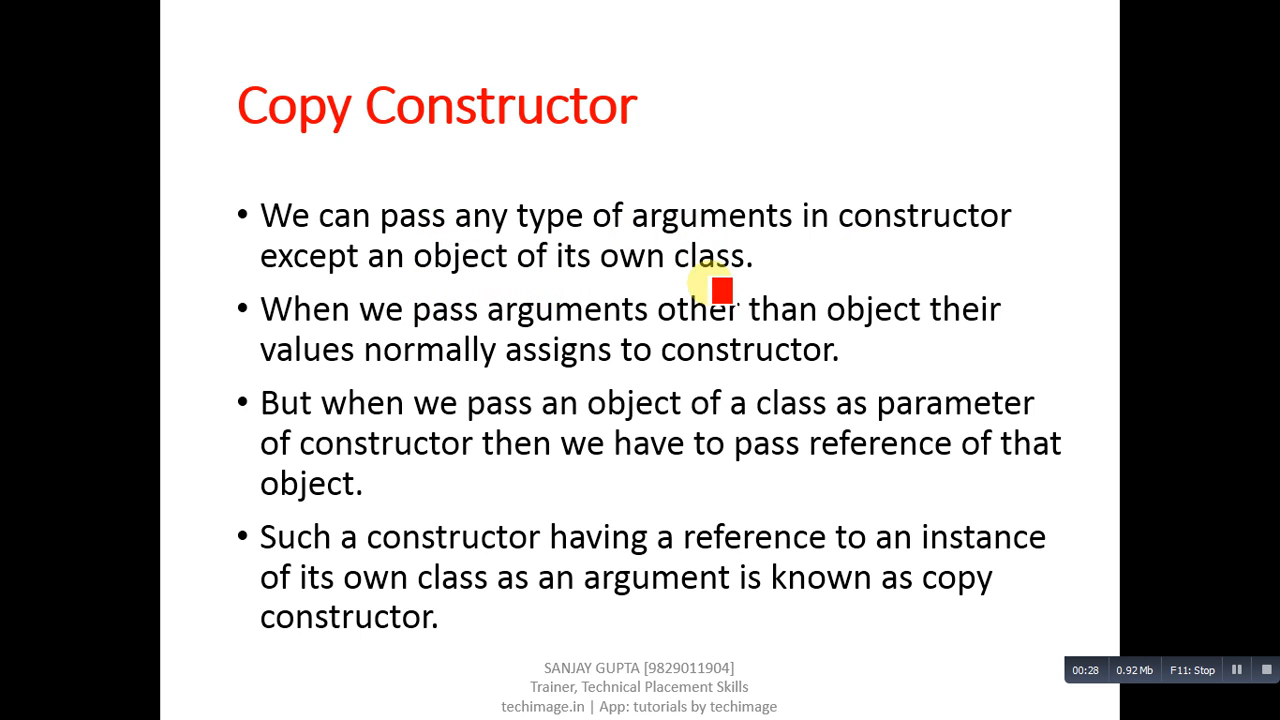
pyautogui.moveTo(915, 435)
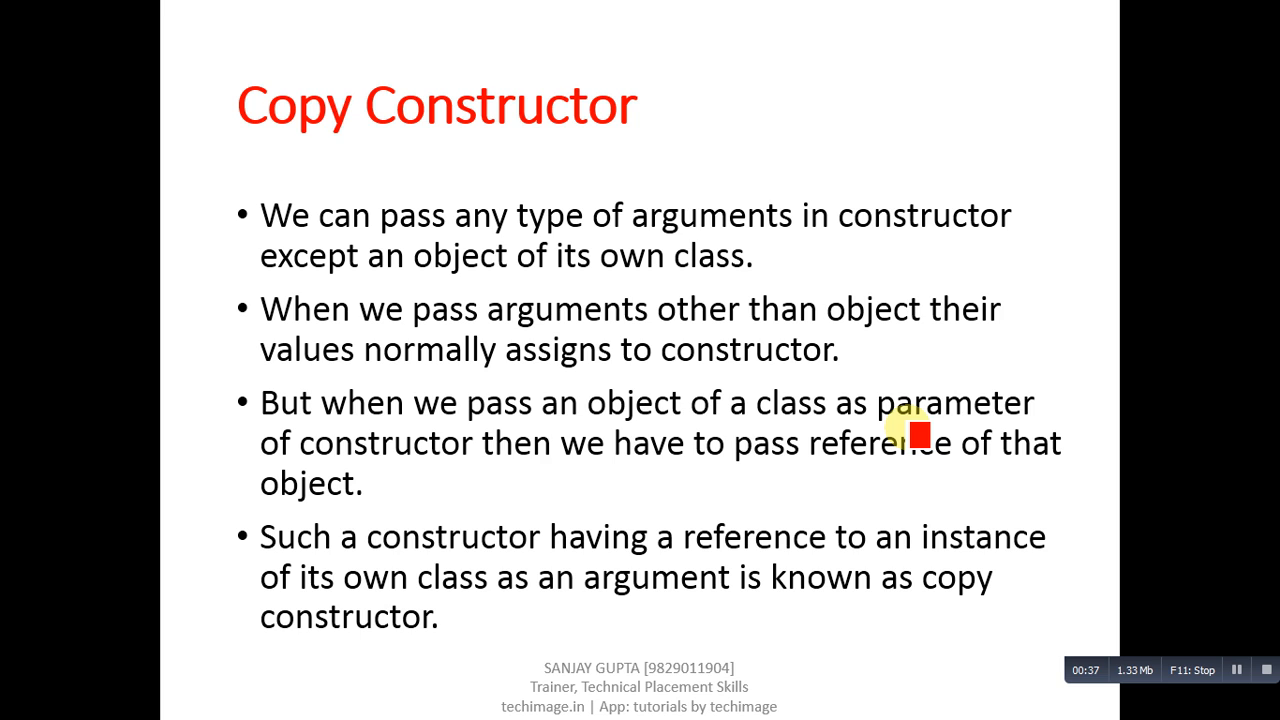
pyautogui.moveTo(630, 487)
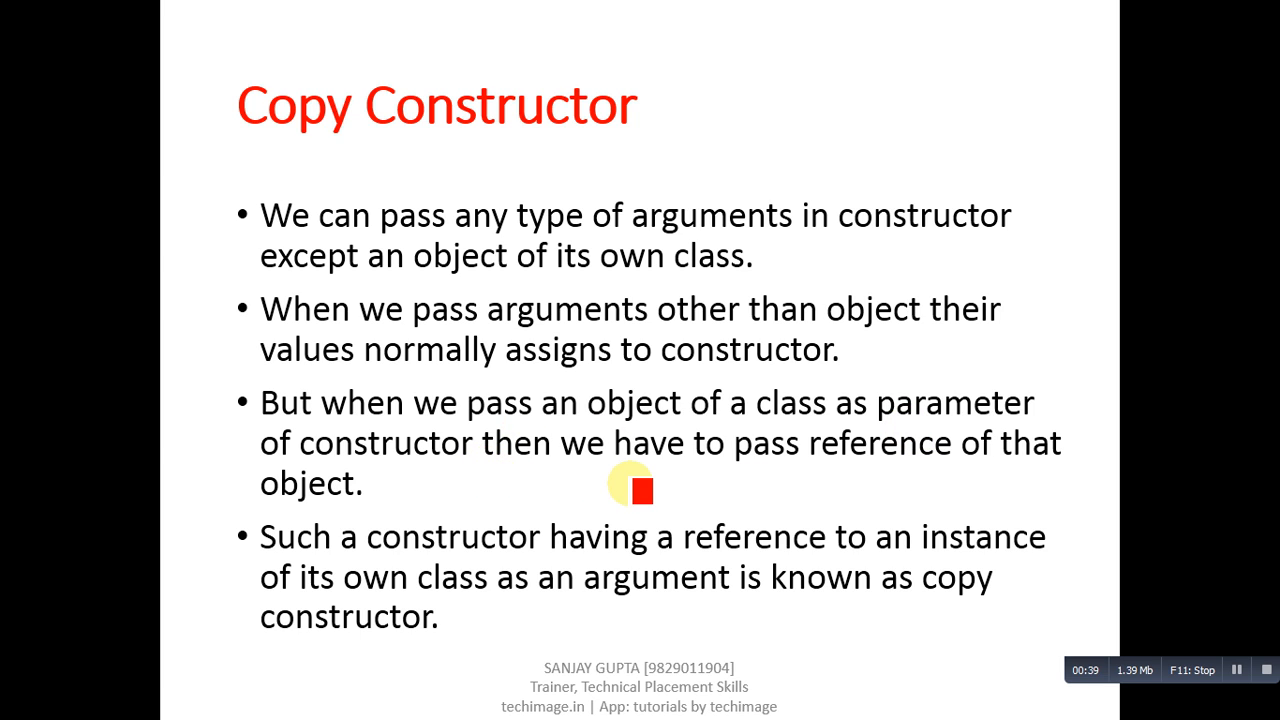
pyautogui.moveTo(815, 483)
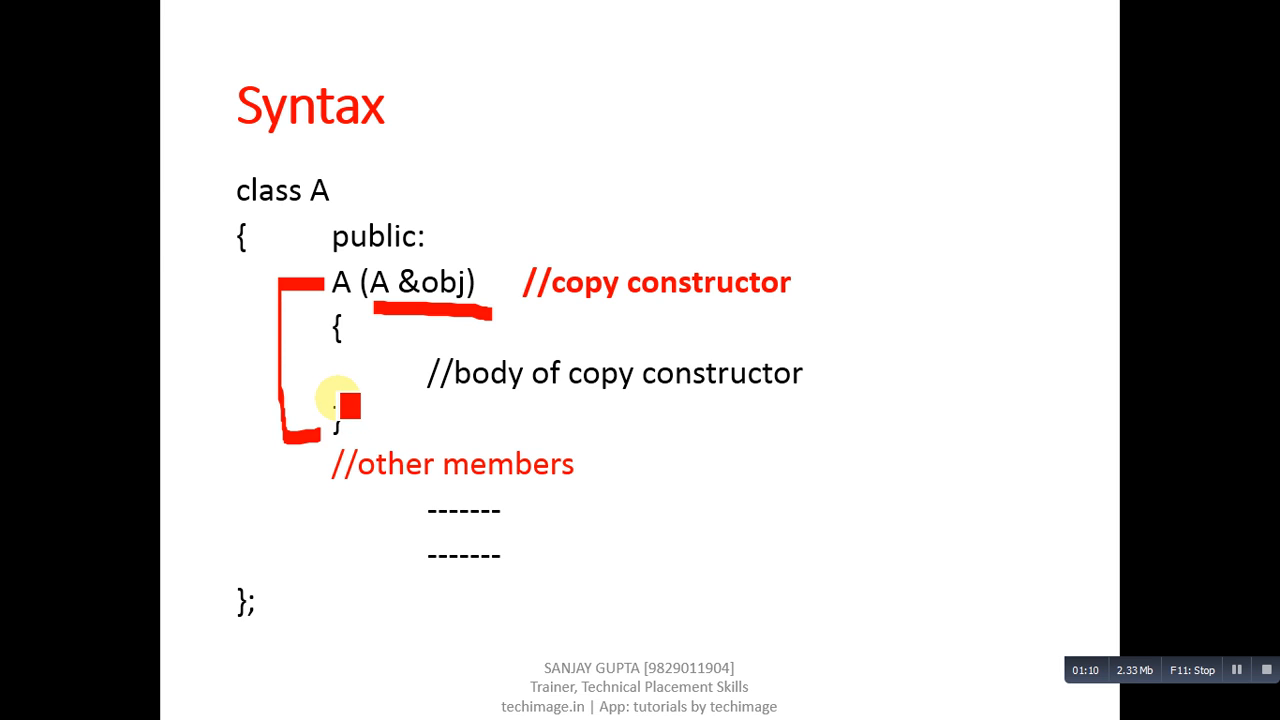
pyautogui.moveTo(345, 320)
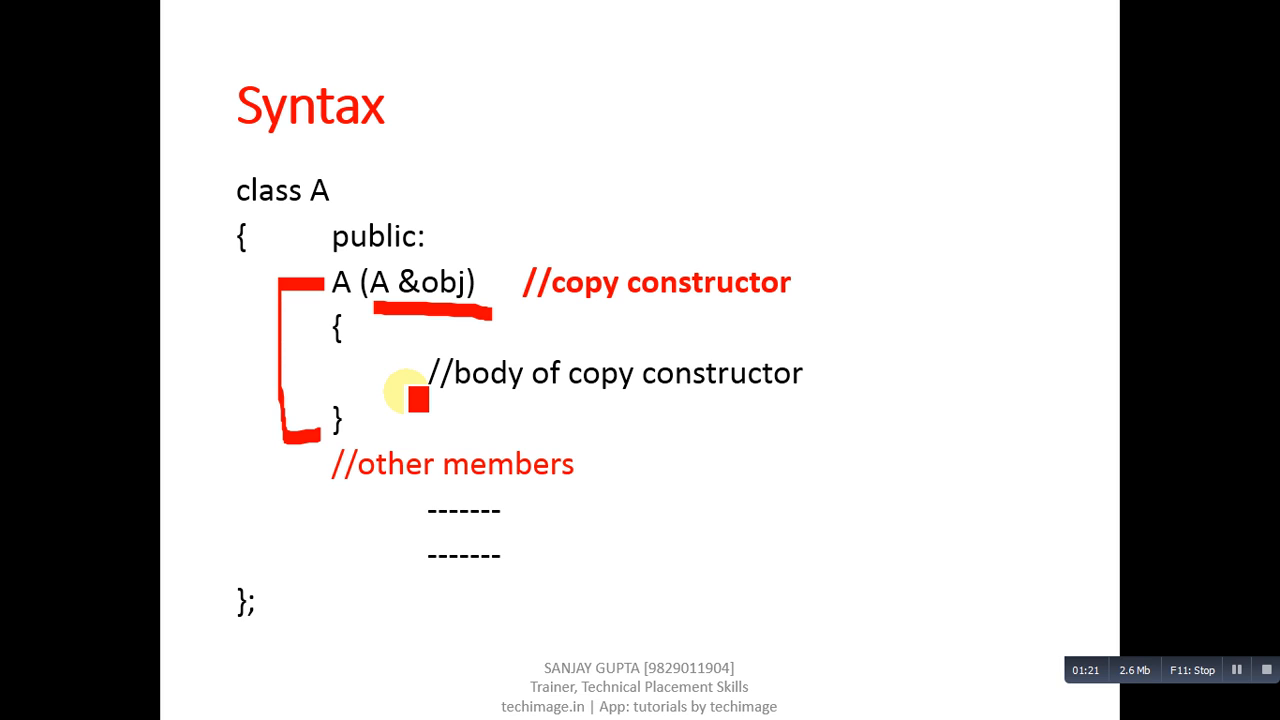
pyautogui.moveTo(592, 492)
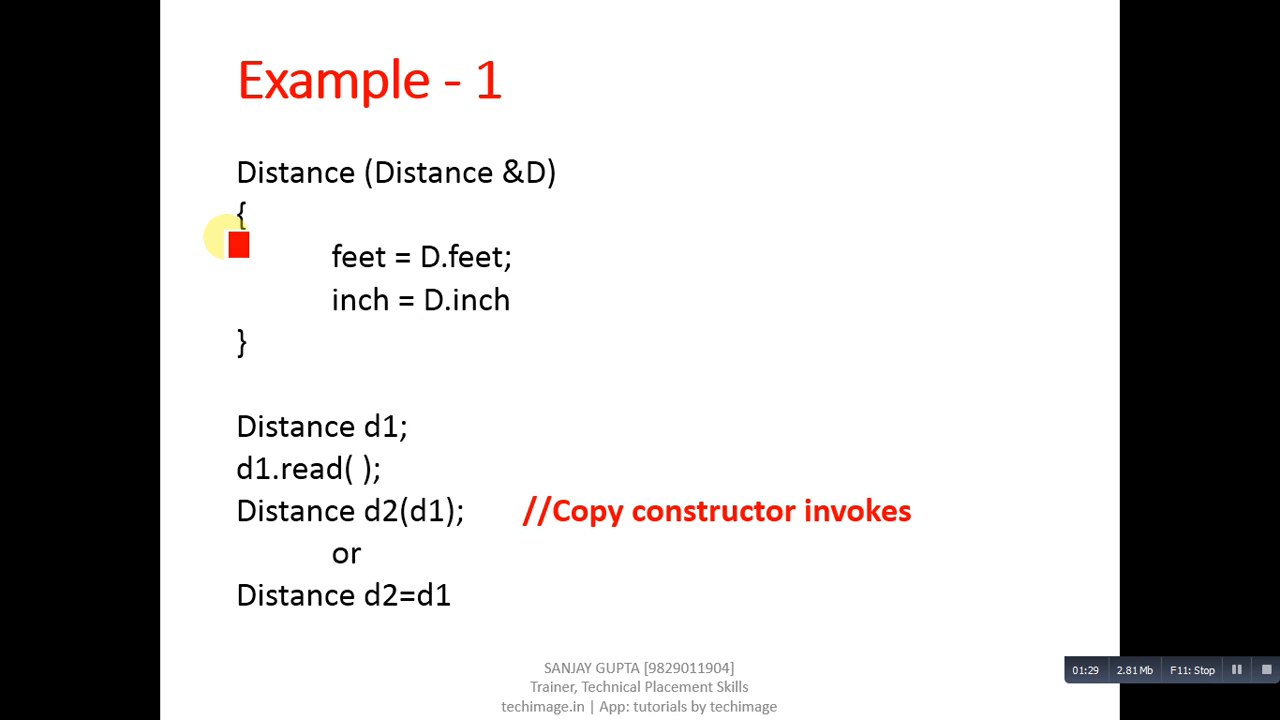
# - Underline the constructor name Distance in red pen on the Example - 1 slide
pyautogui.moveTo(240, 230); pyautogui.dragTo(350, 200)
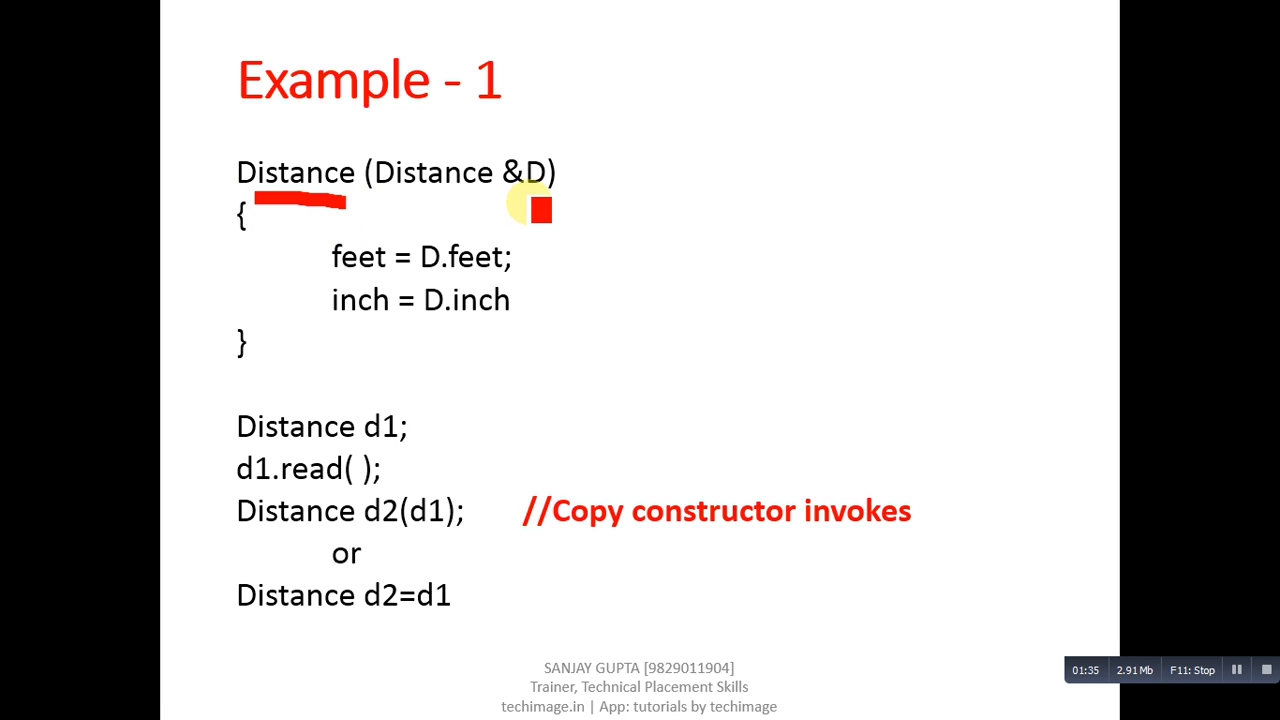